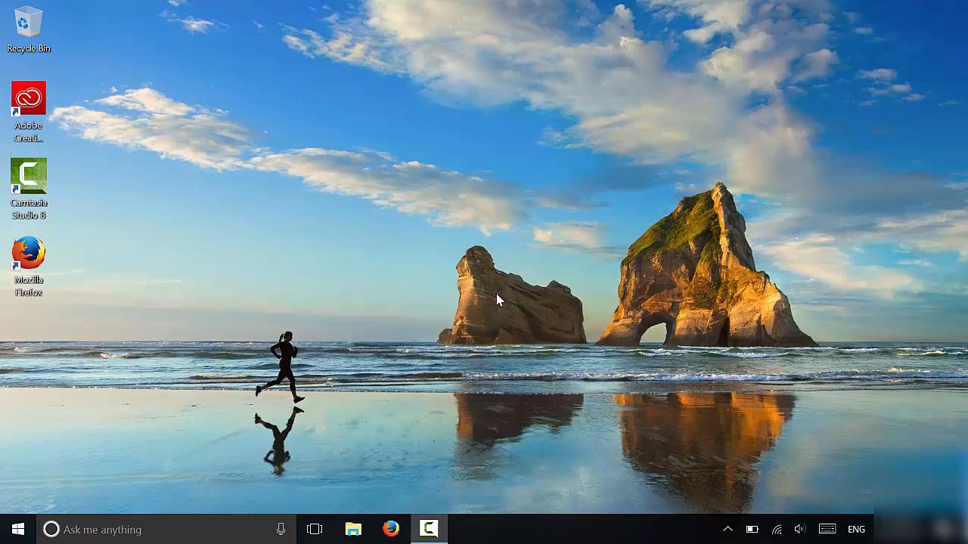
mouse_move(469, 300)
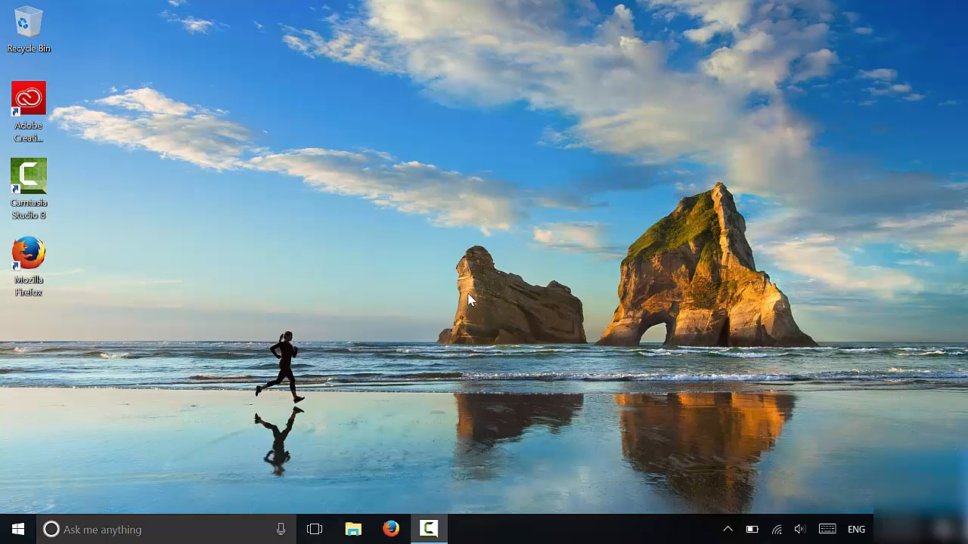
mouse_move(514, 405)
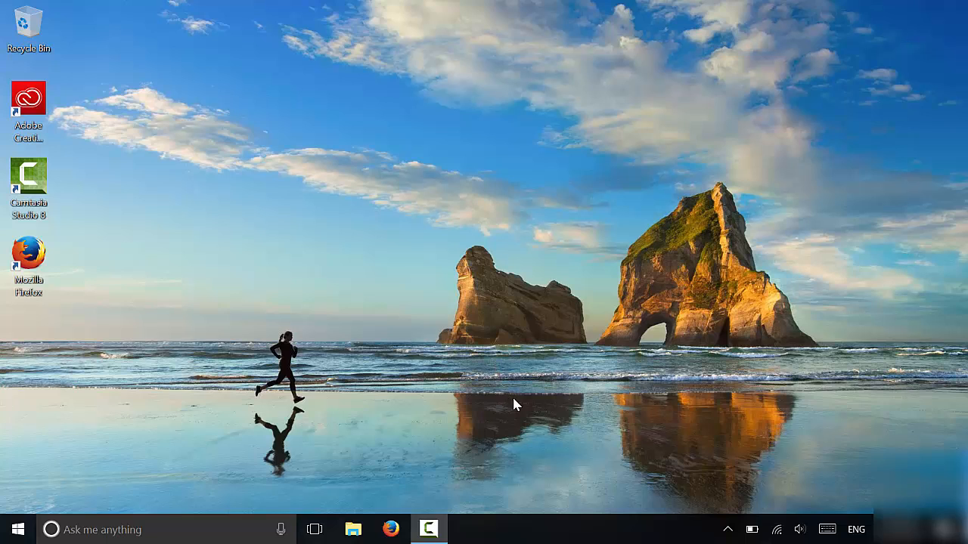
mouse_move(519, 421)
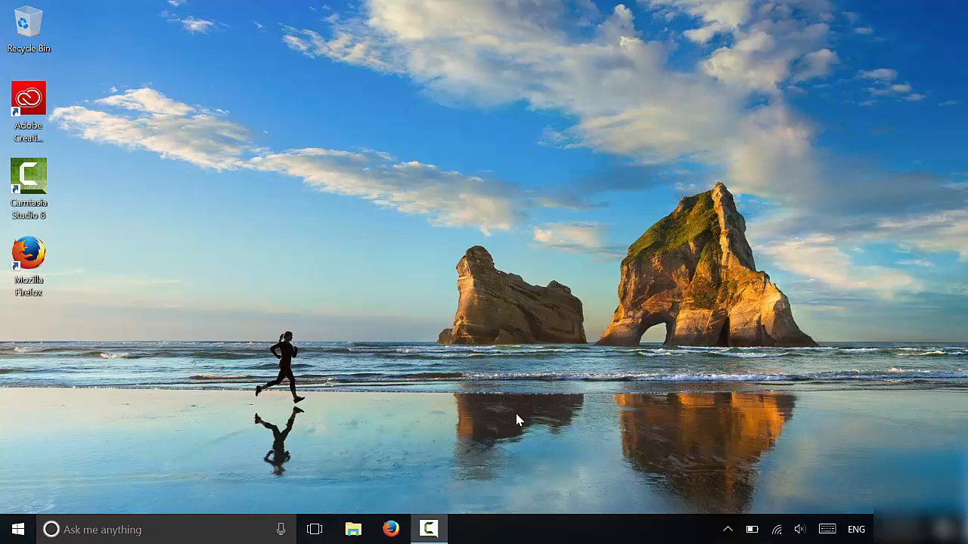
mouse_move(530, 411)
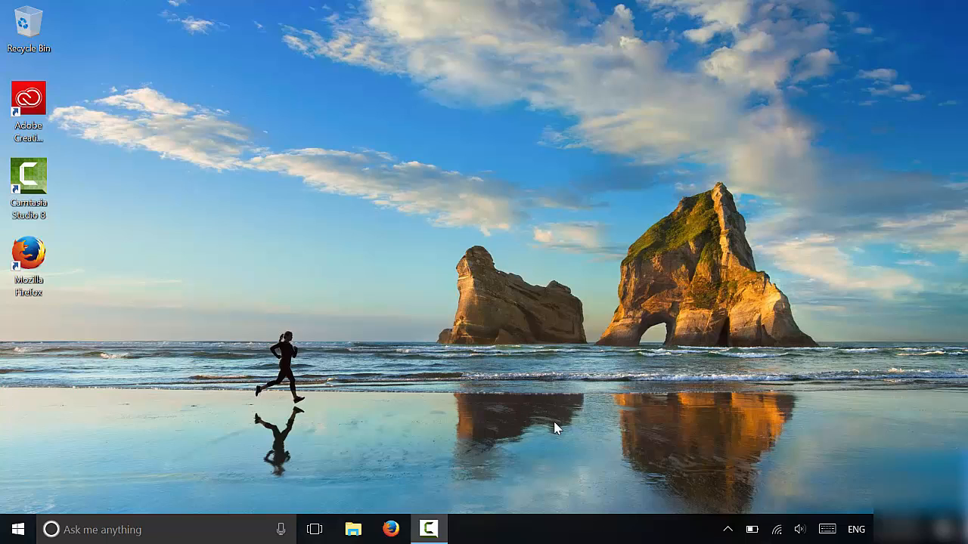
mouse_move(562, 435)
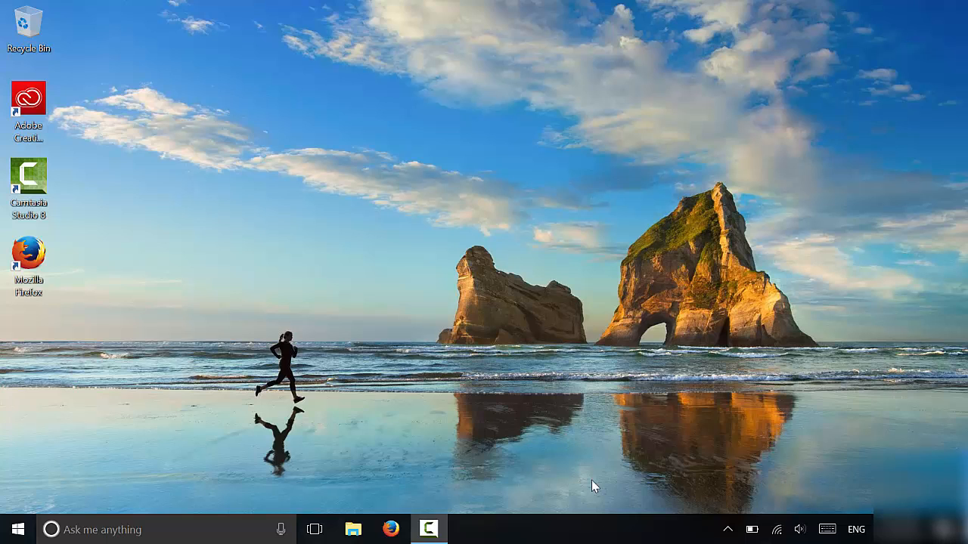
mouse_move(593, 502)
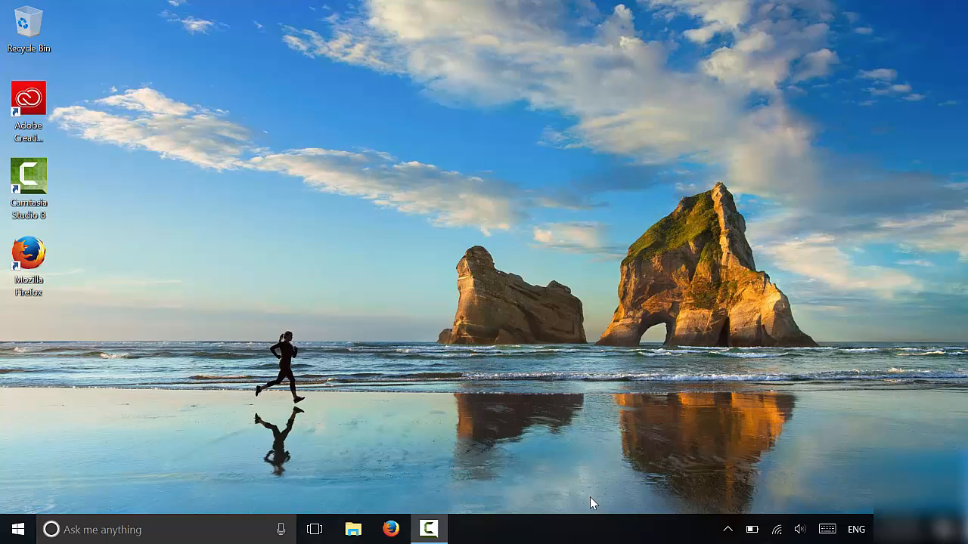
mouse_move(599, 461)
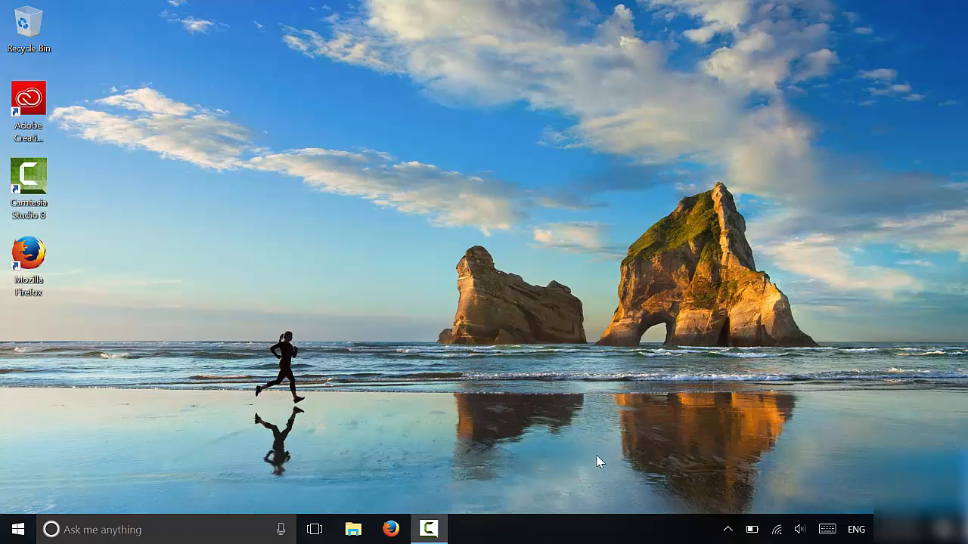
mouse_move(604, 537)
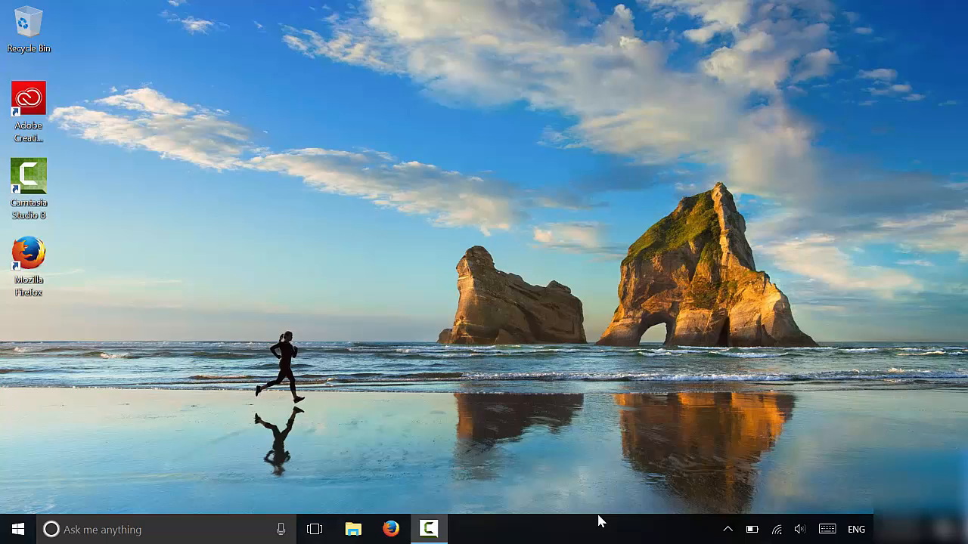
mouse_move(610, 536)
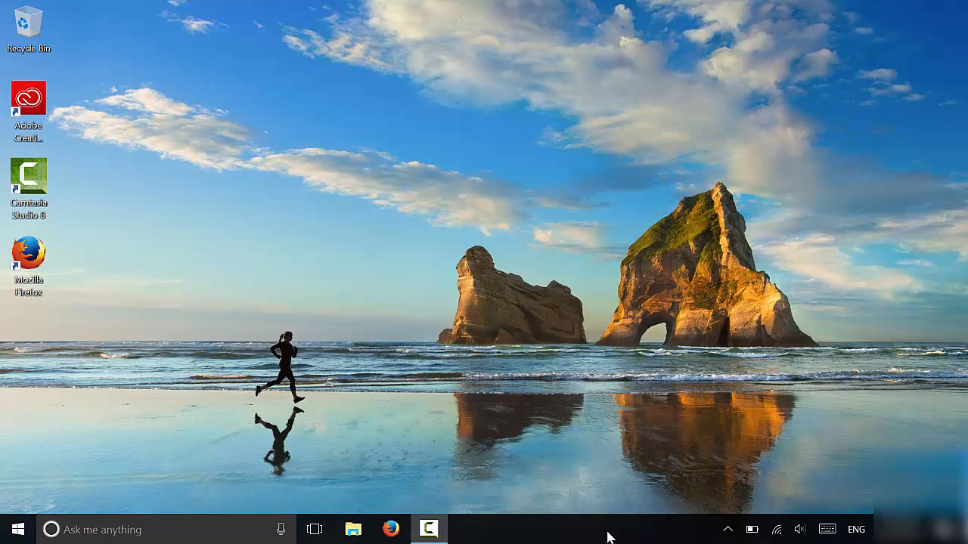
mouse_move(572, 538)
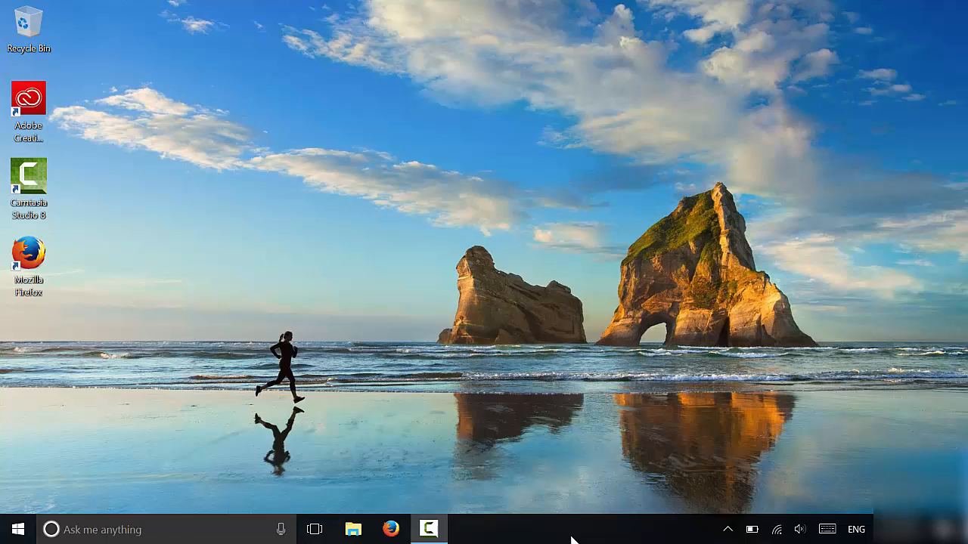
mouse_move(598, 537)
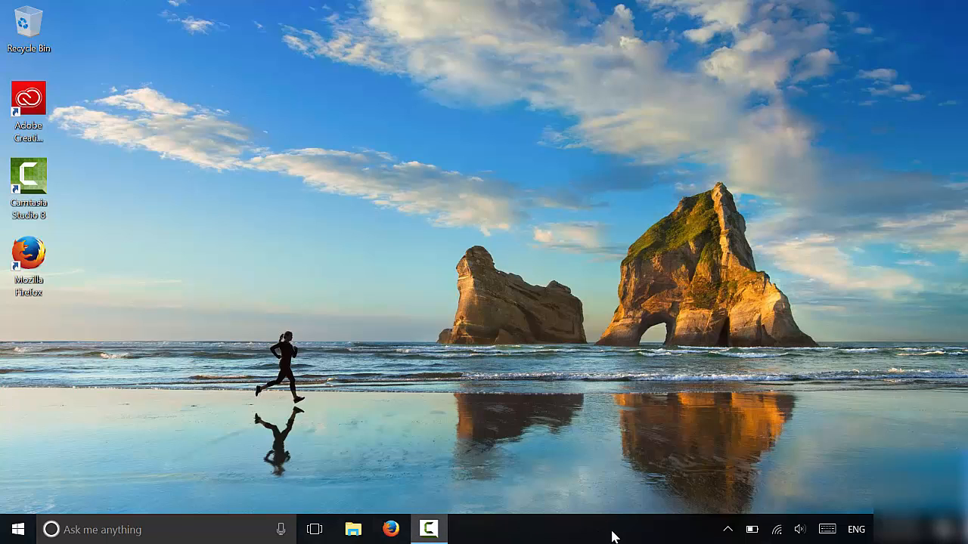
Step: Uncheck 'Lock the taskbar' from the taskbar's right-click menu so it can be resized
right_click(612, 529)
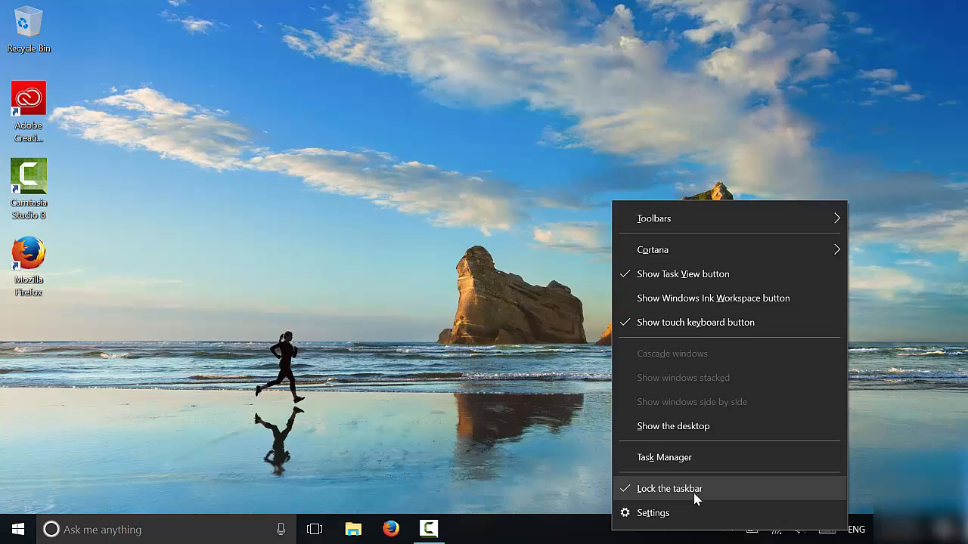
mouse_move(665, 490)
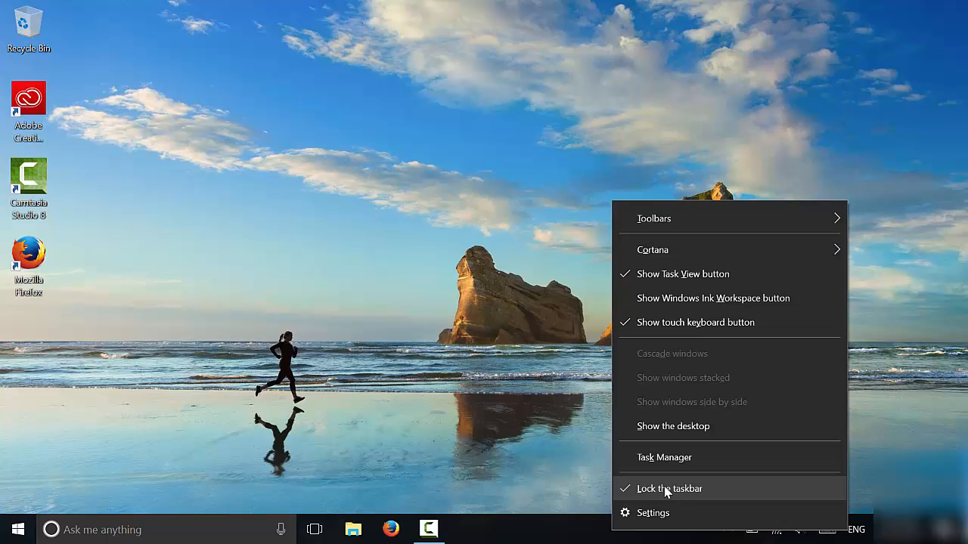
click(669, 487)
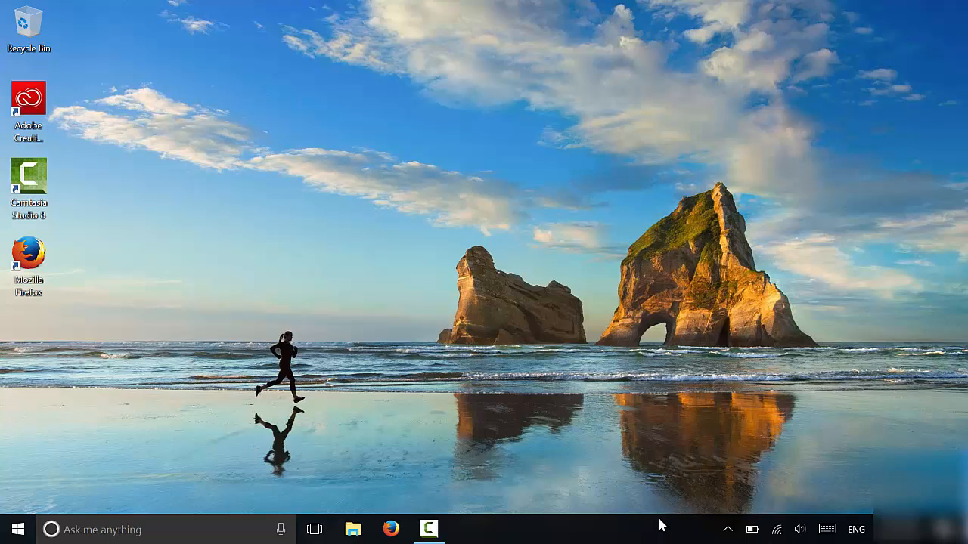
mouse_move(659, 517)
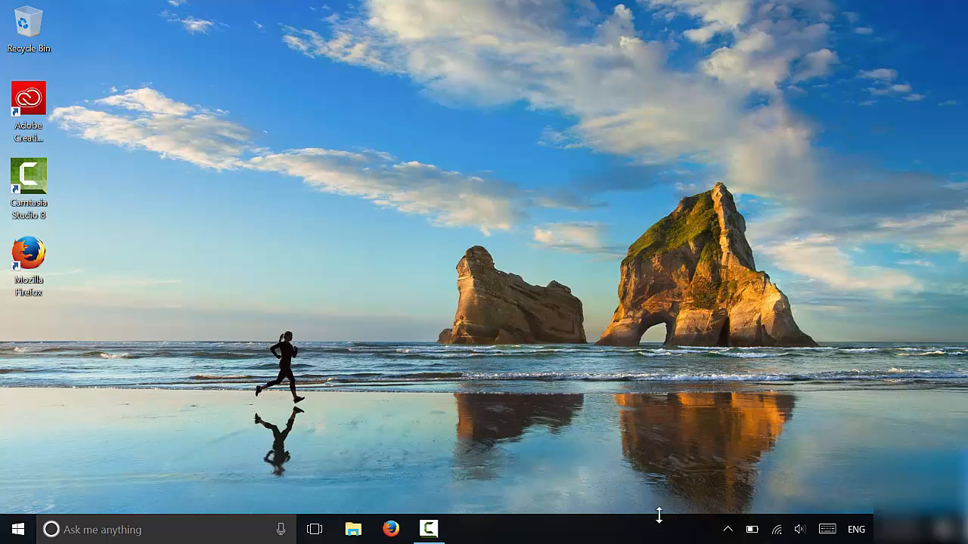
drag(659, 514, 660, 484)
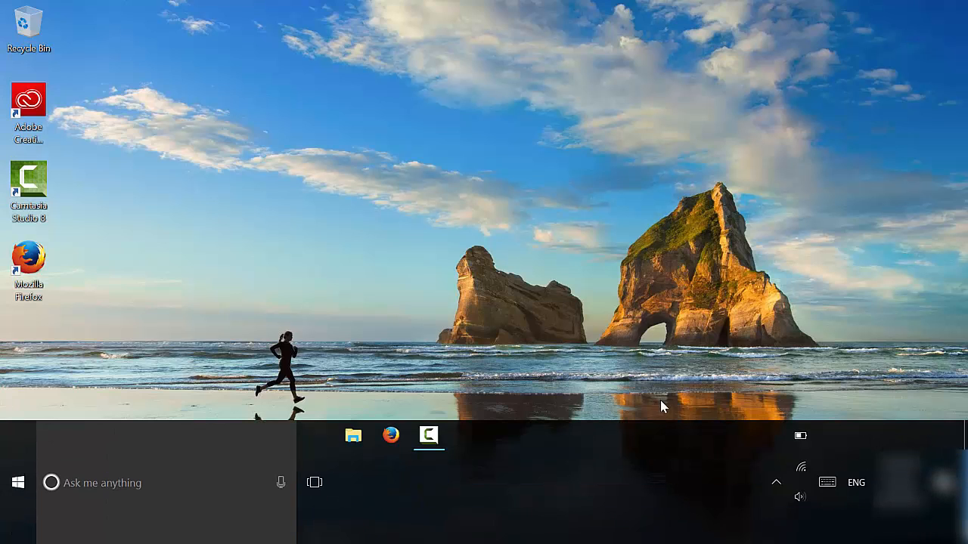
mouse_move(672, 422)
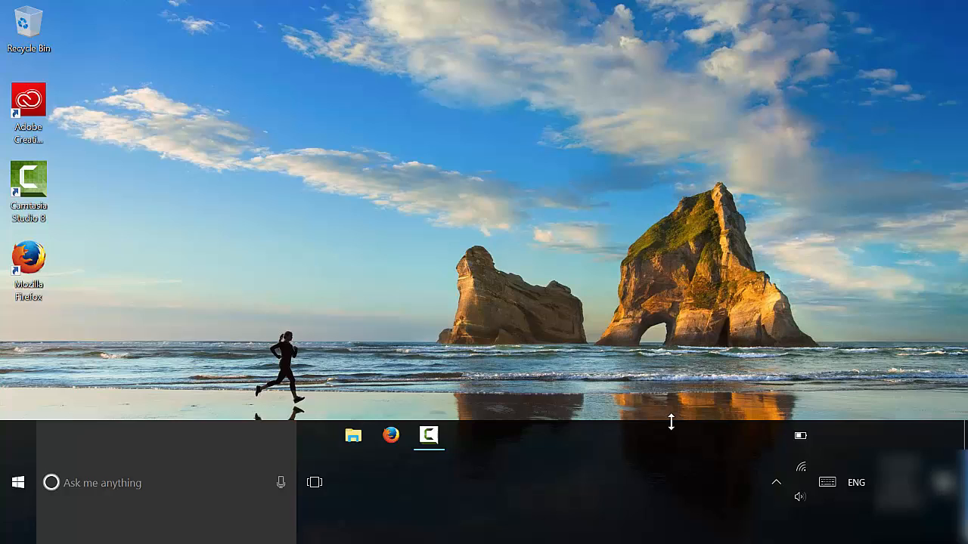
drag(672, 422, 671, 514)
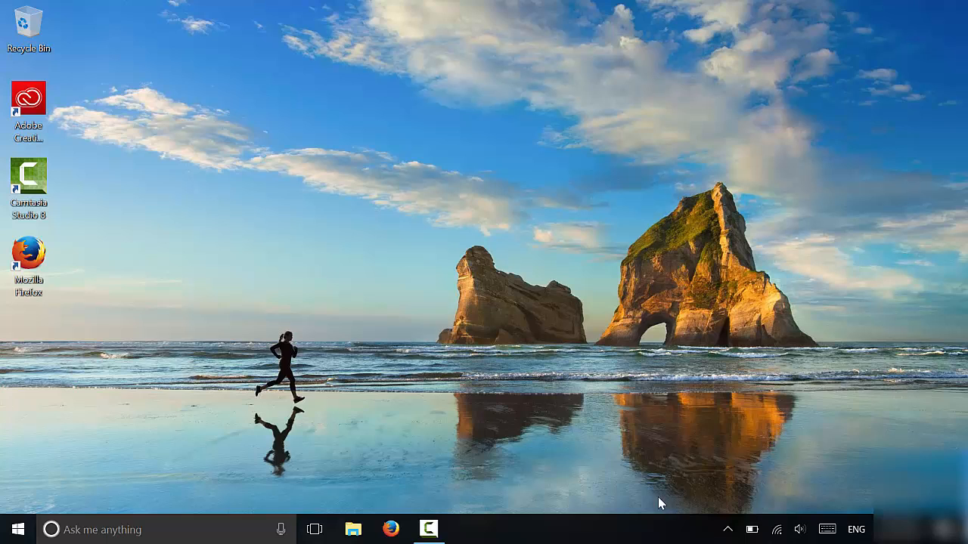
mouse_move(632, 532)
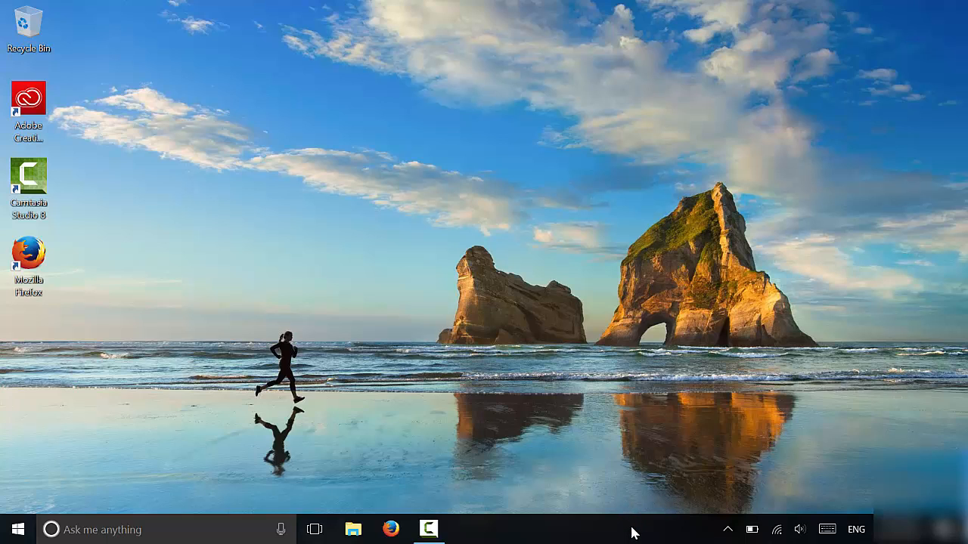
Step: Check 'Lock the taskbar' again to fix the single-row taskbar in place
right_click(632, 529)
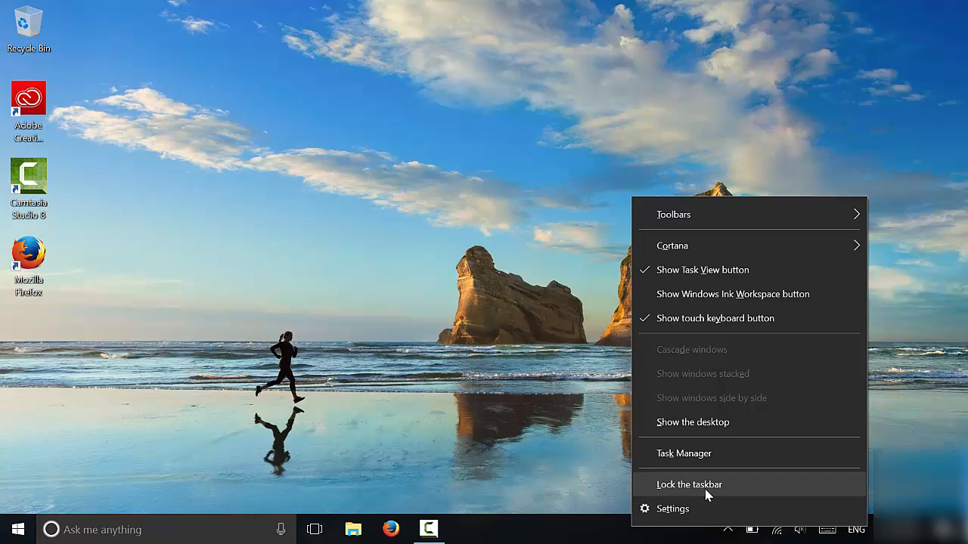
click(690, 484)
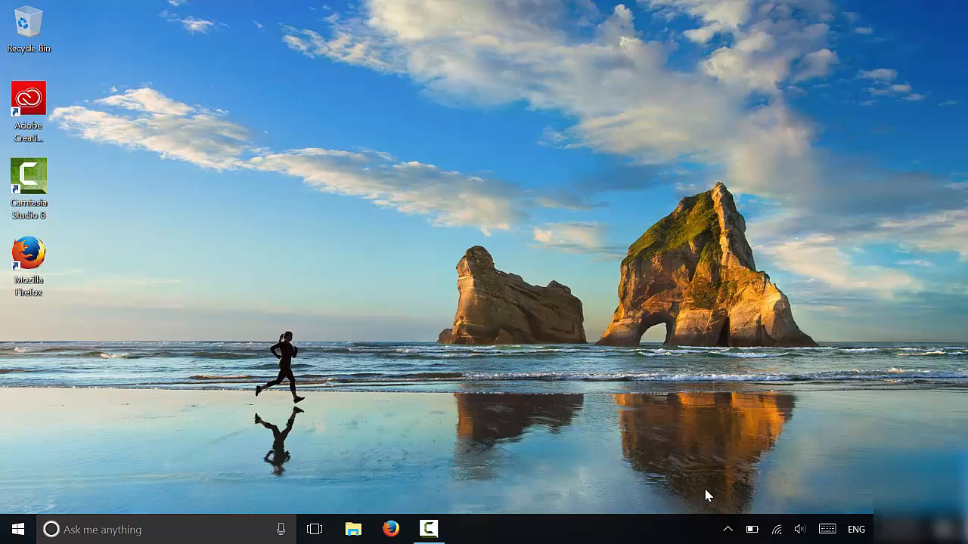
mouse_move(652, 517)
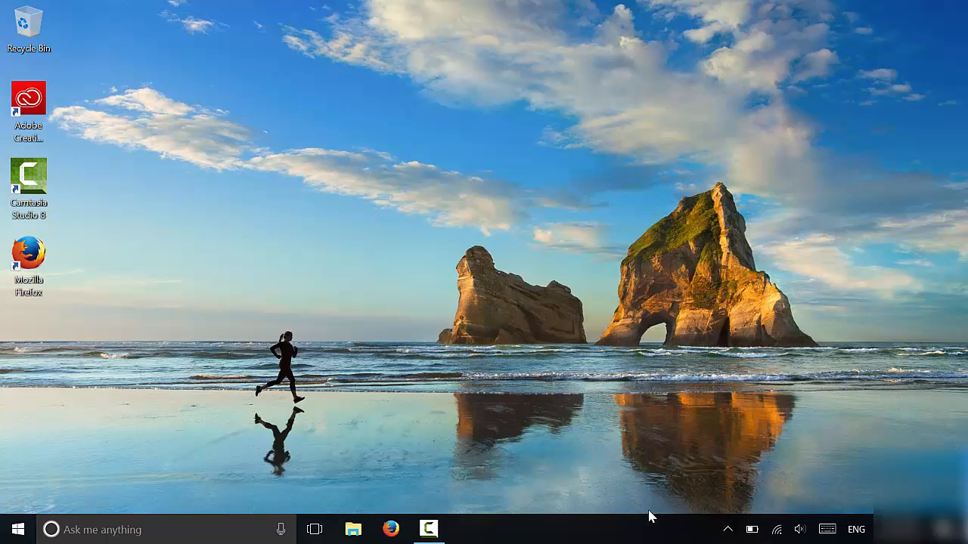
mouse_move(655, 528)
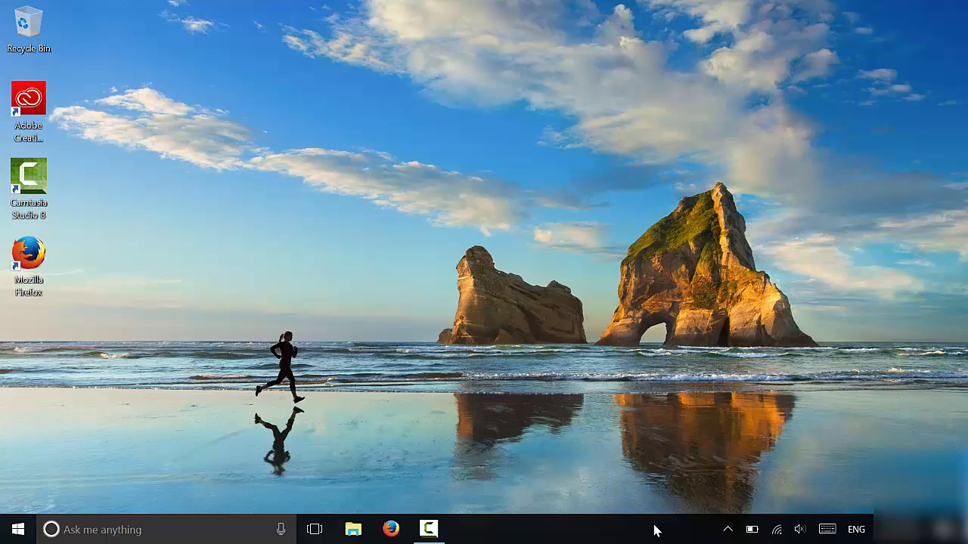
Step: Bring up the taskbar's right-click menu to unlock it for resizing to double height
right_click(654, 529)
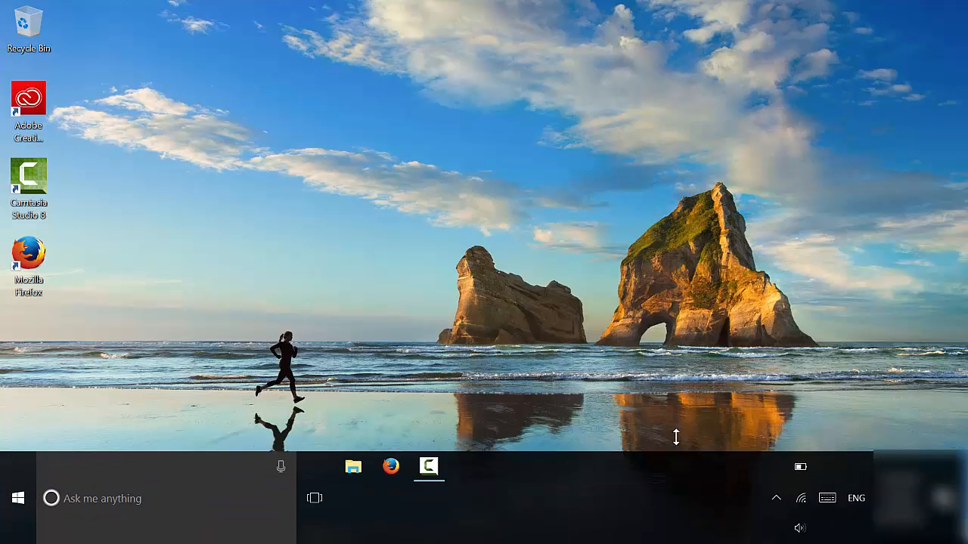
mouse_move(664, 482)
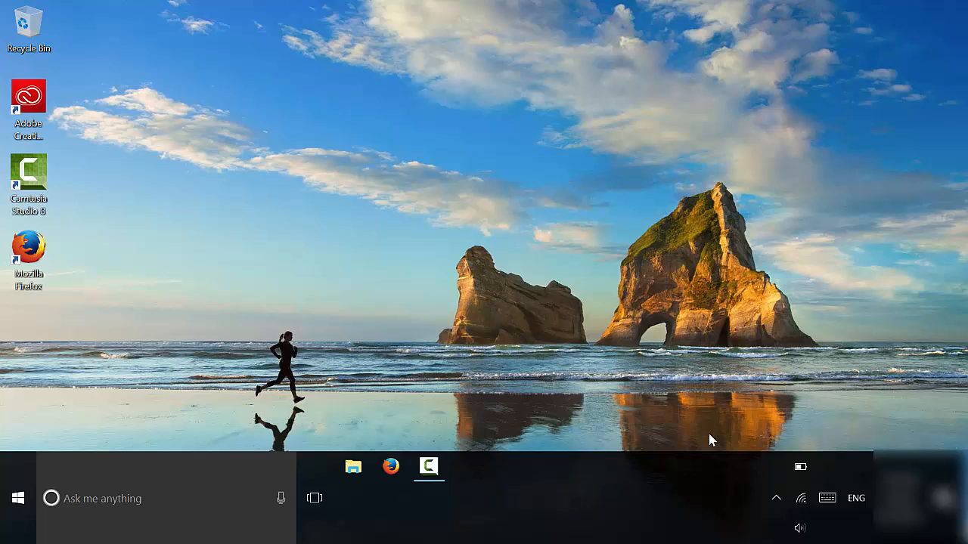
mouse_move(707, 457)
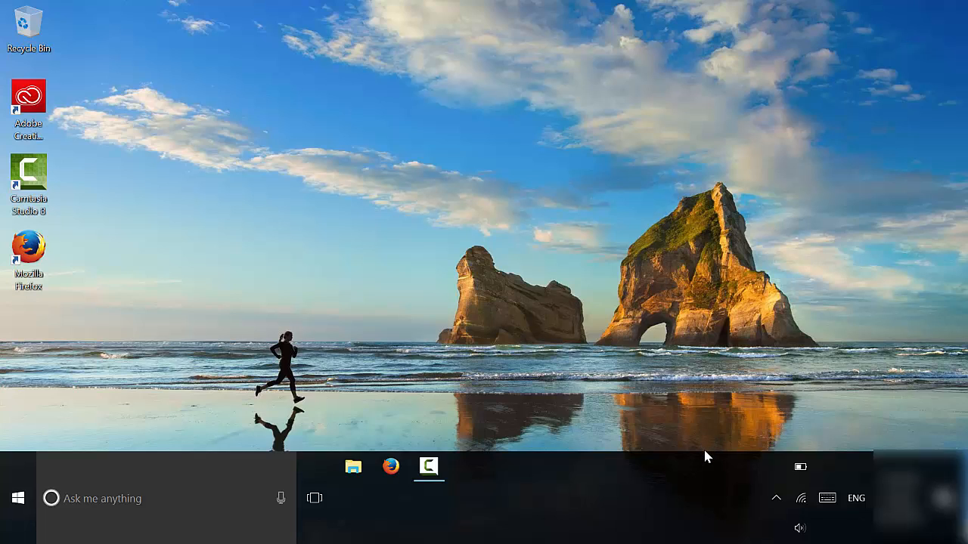
mouse_move(605, 396)
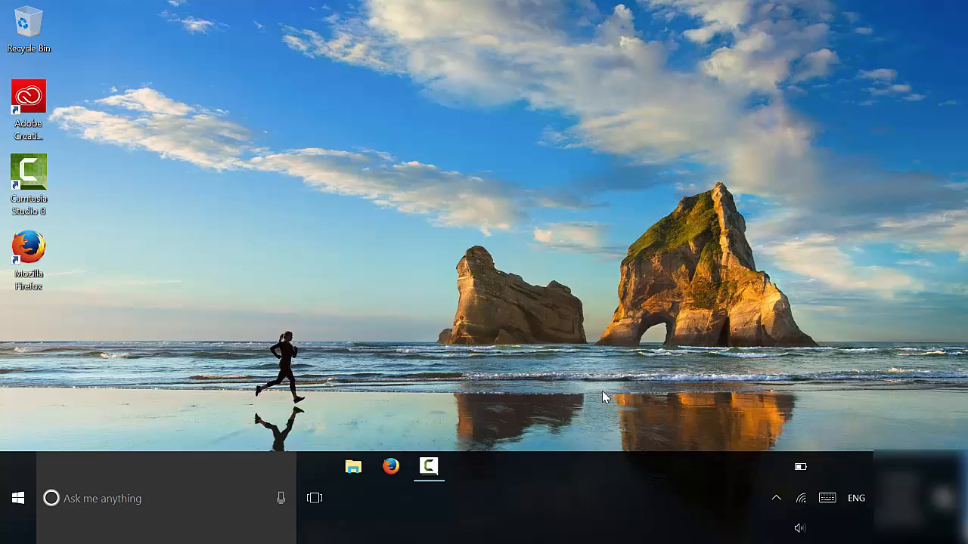
mouse_move(638, 482)
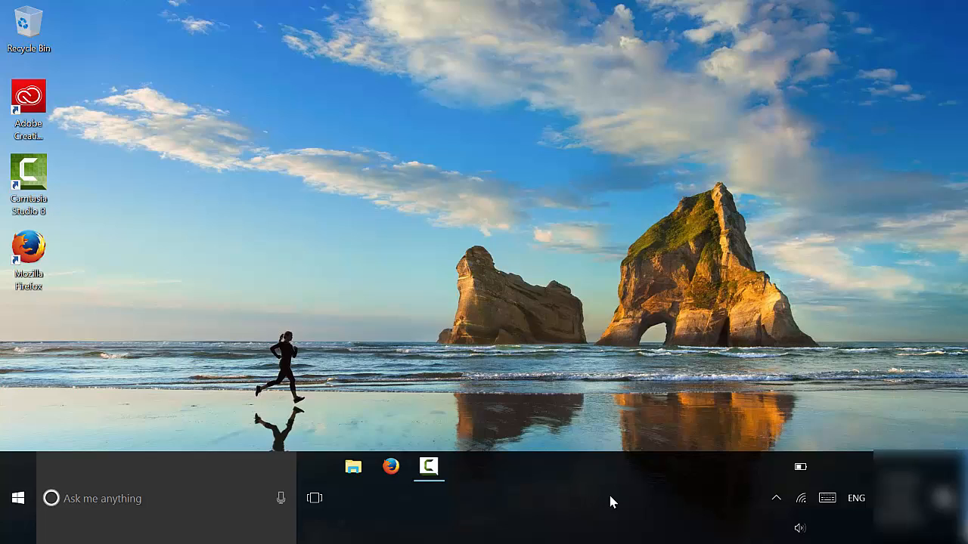
mouse_move(632, 497)
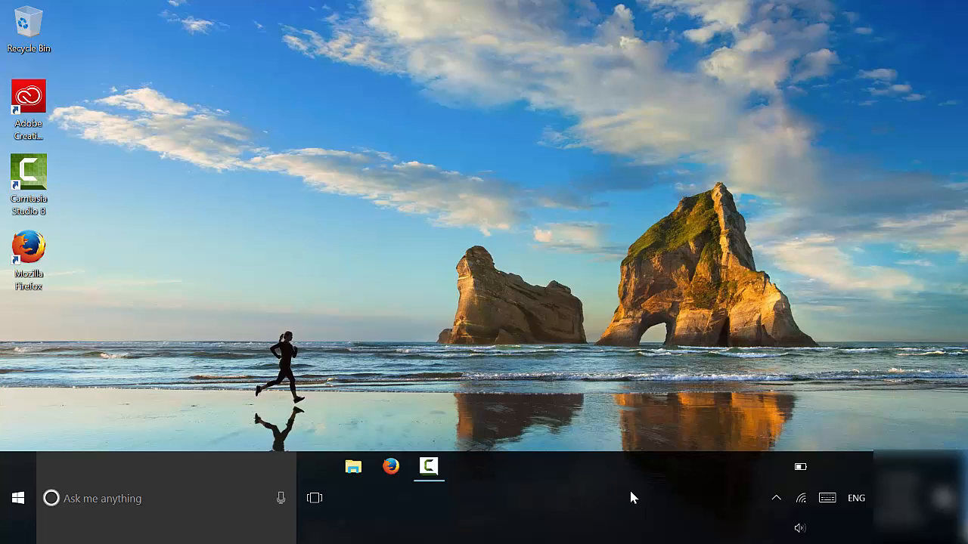